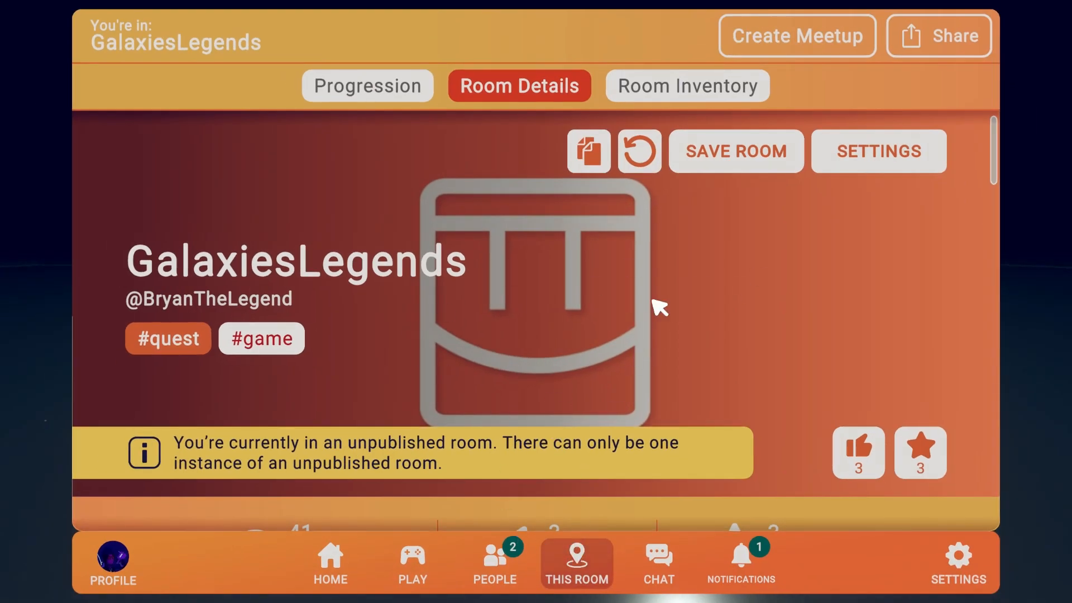
View the GalaxiesLegends room's Main Settings and scroll down to its tags section
{"action": "left_click", "coordinate": [878, 151]}
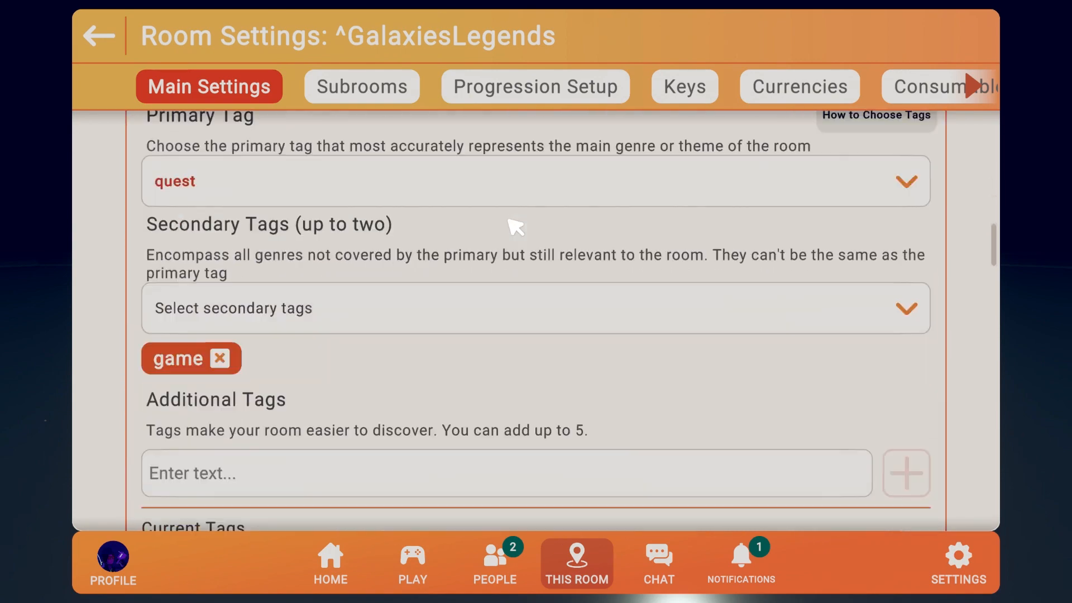
{"action": "scroll", "scroll_direction": "down", "scroll_amount": 3}
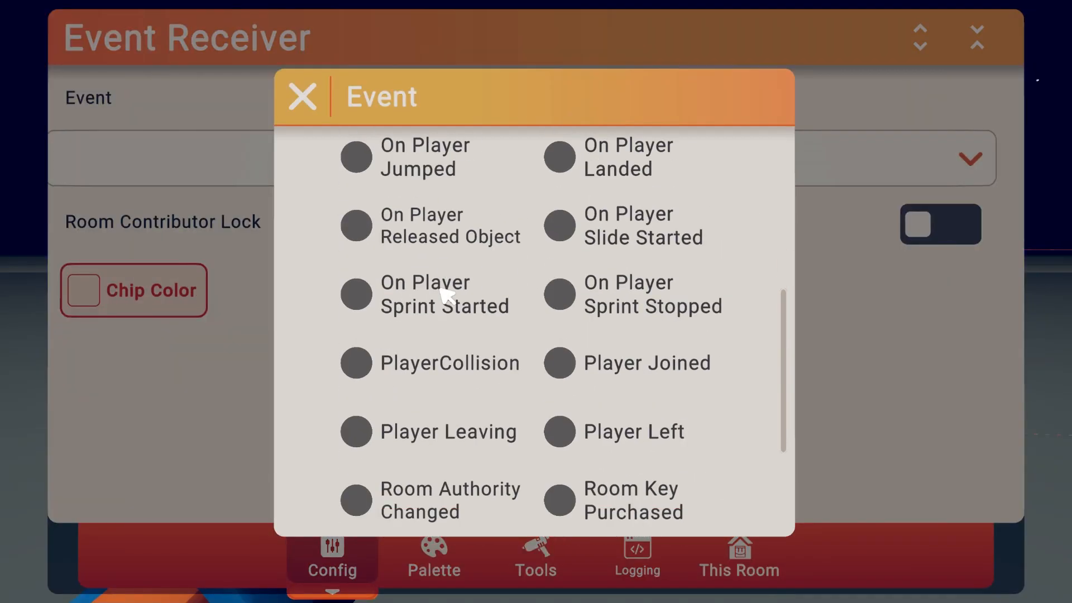
Select the player event the Event Receiver chip listens for
{"action": "left_click", "coordinate": [535, 555]}
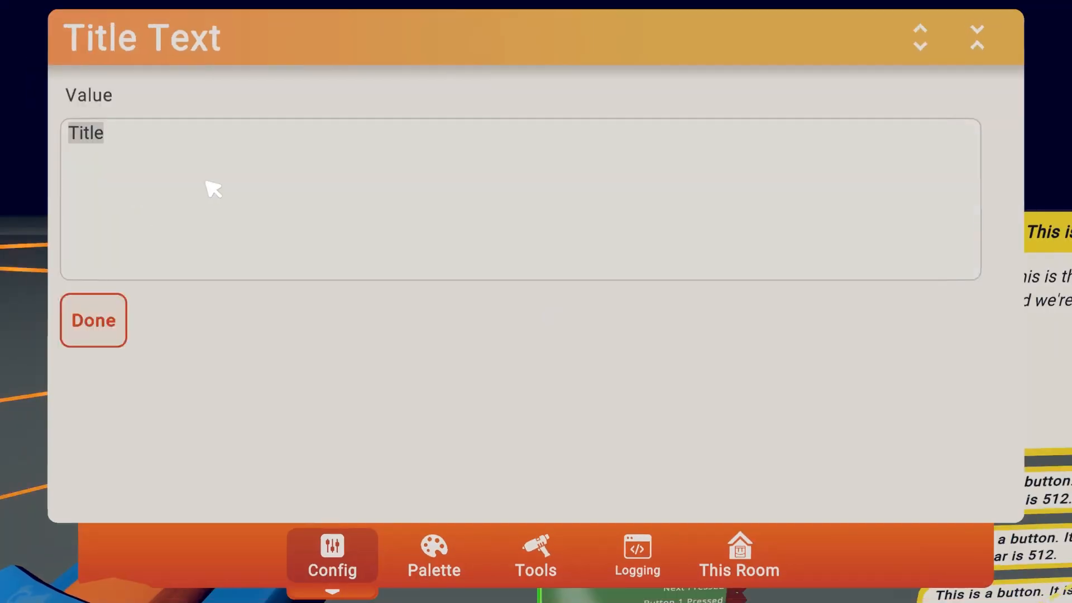
Set the dialogue title to 'YouTube' and the body to a please-subscribe request
{"action": "type", "text": "YouTube"}
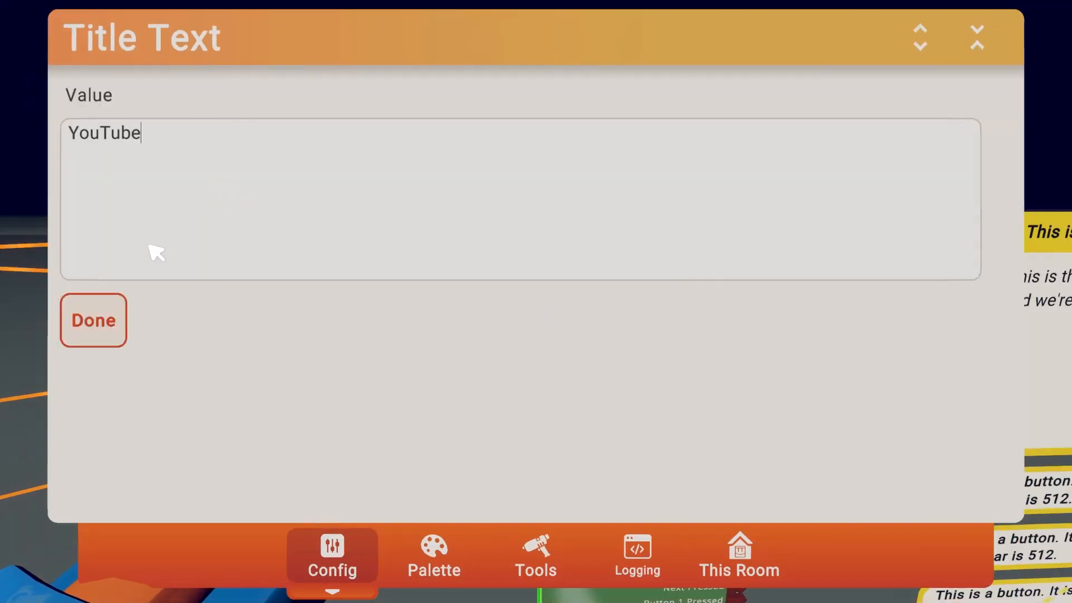
{"action": "left_click", "coordinate": [92, 320]}
{"action": "type", "text": "Subscri"}
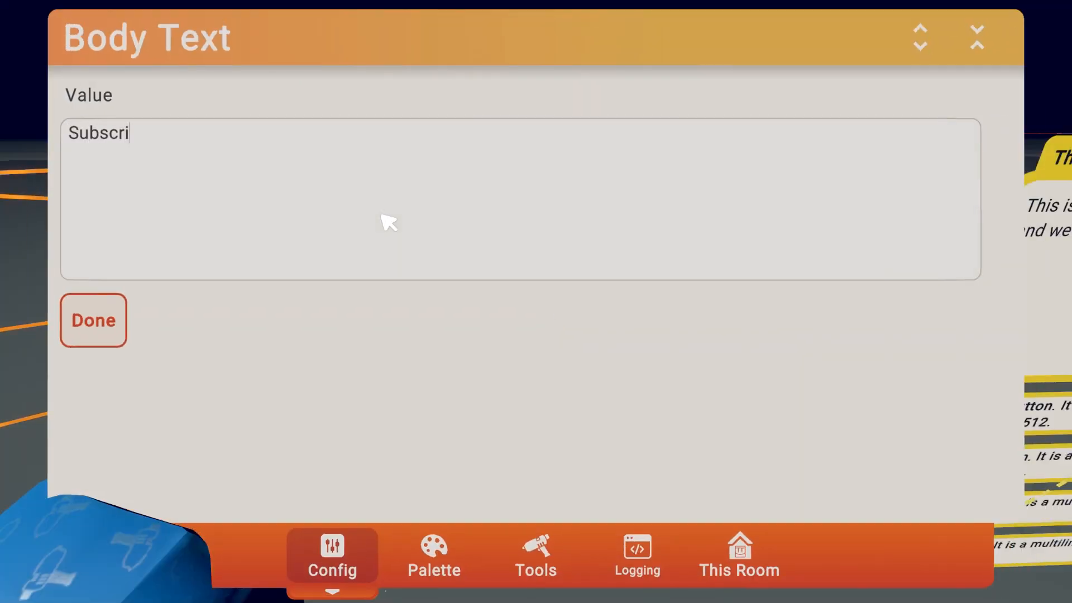
{"action": "type", "text": "be"}
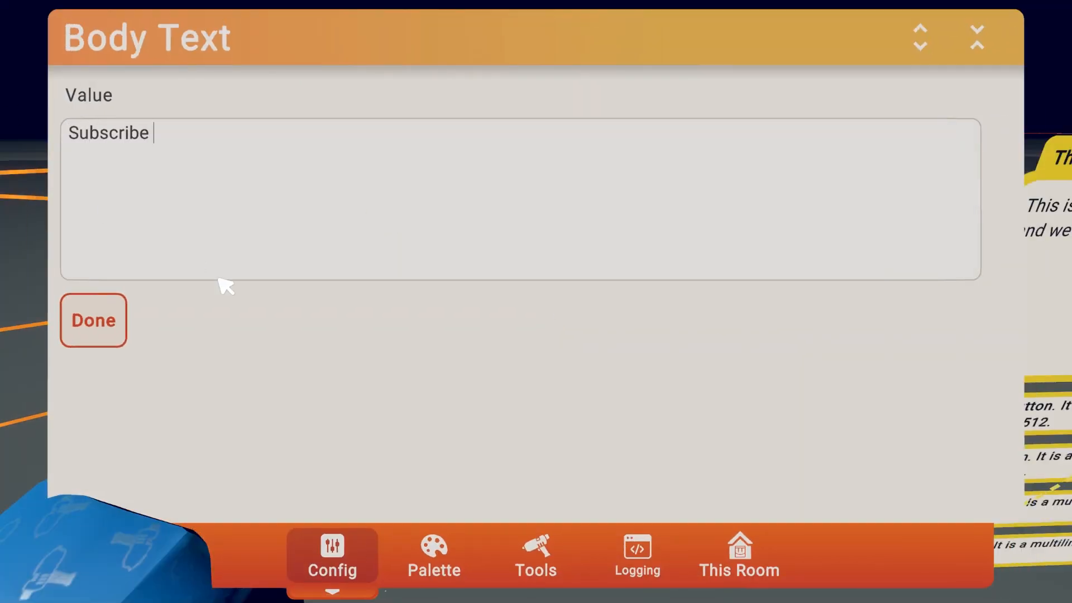
{"action": "type", "text": "please for m"}
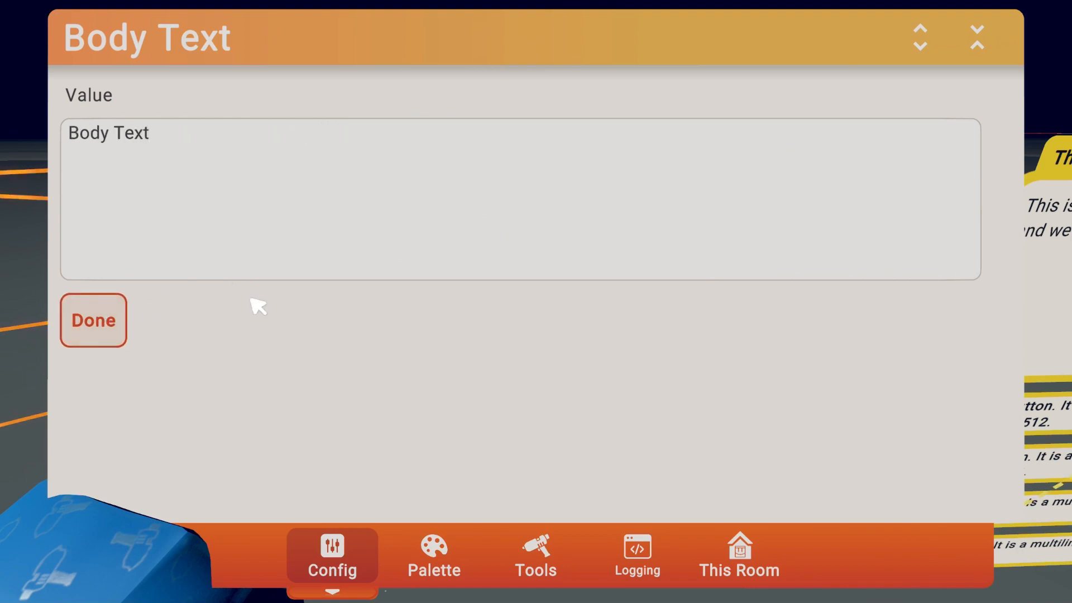
{"action": "left_click", "coordinate": [92, 320]}
{"action": "type", "text": "Sur"}
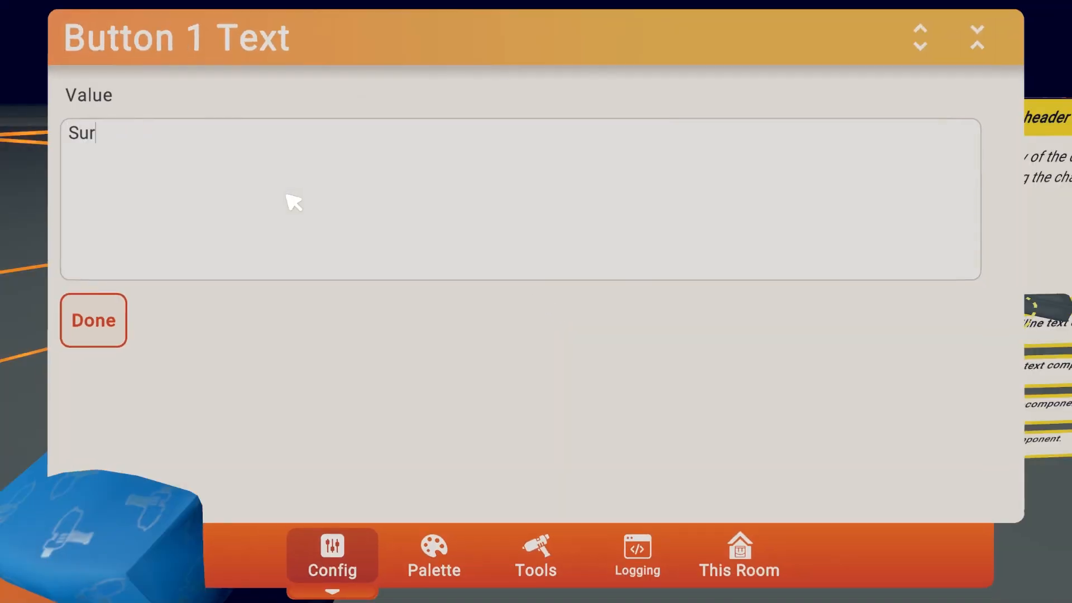
Confirm the button labels 'Sure' and 'No' for Button 1 and Button 2
{"action": "left_click", "coordinate": [92, 321]}
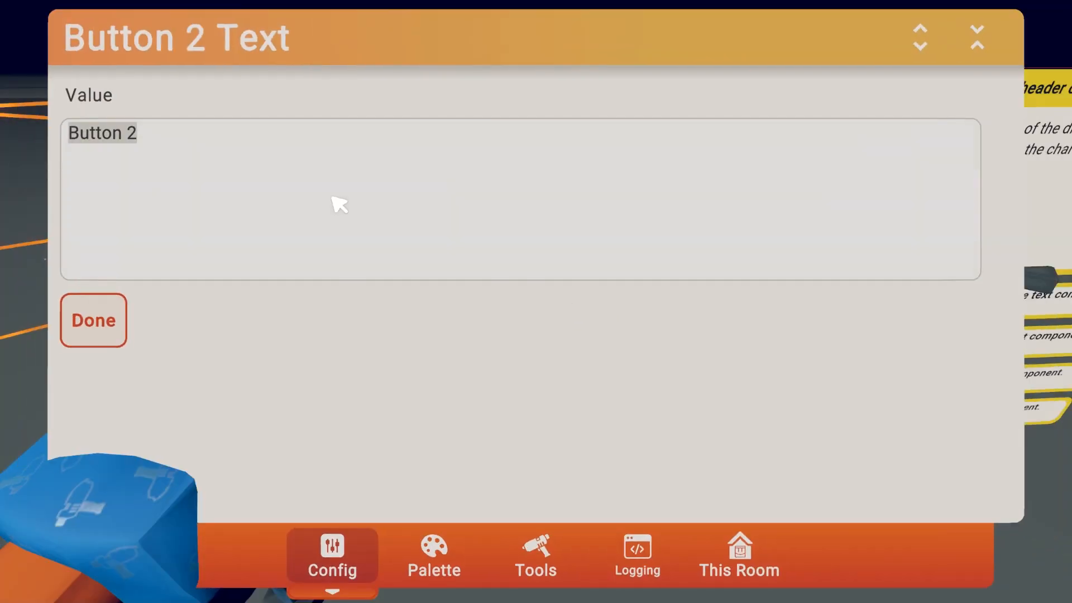
{"action": "left_click", "coordinate": [93, 321]}
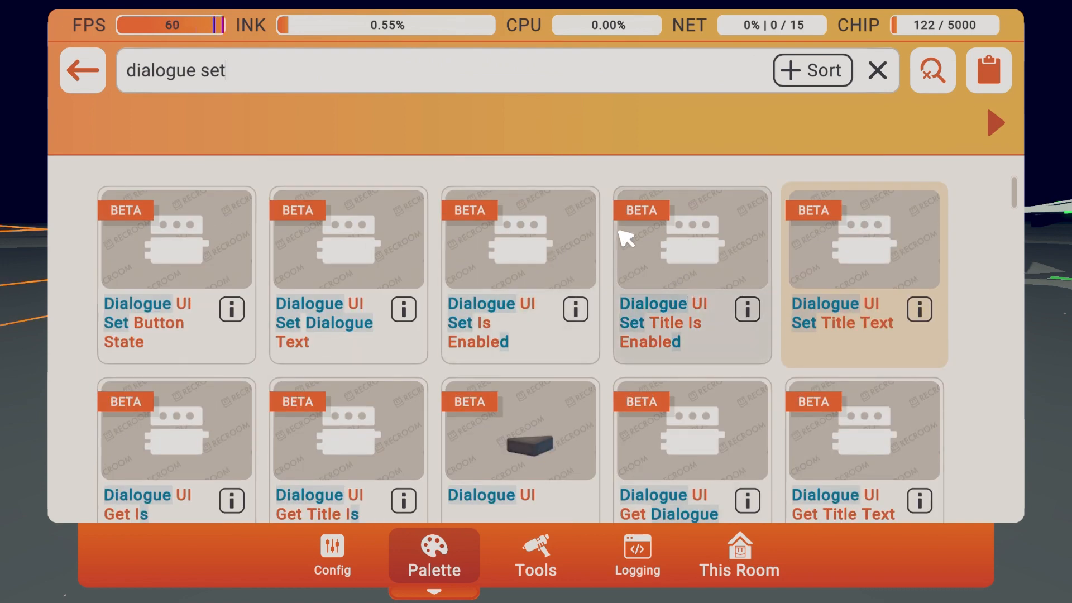
{"action": "mouse_move", "coordinate": [378, 262]}
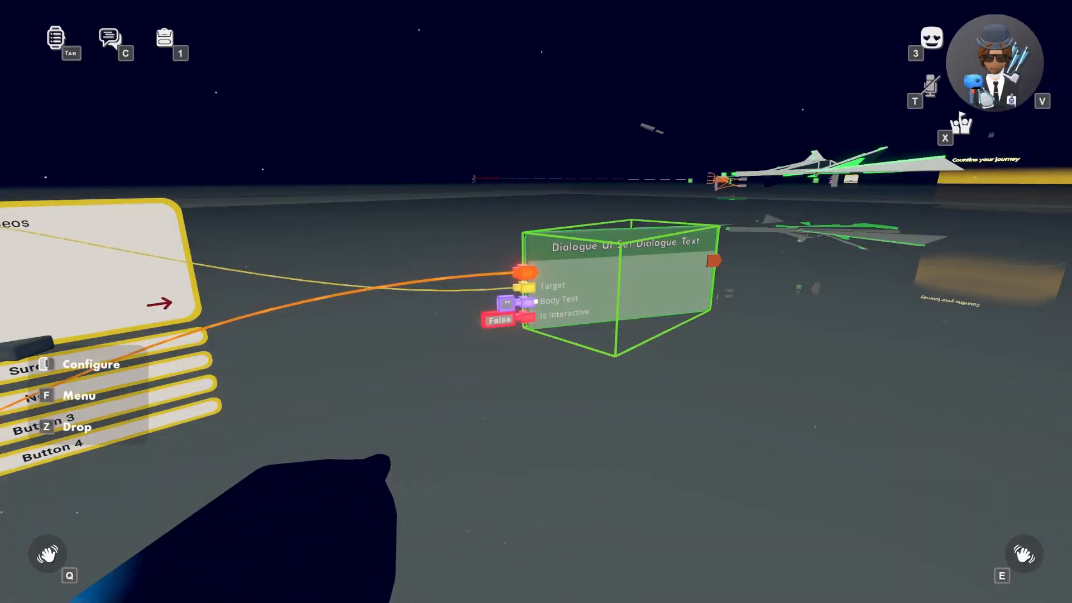
Set the chip's body text to 'Thanks For Subscribe You win a cookie'
{"action": "left_click", "coordinate": [558, 299]}
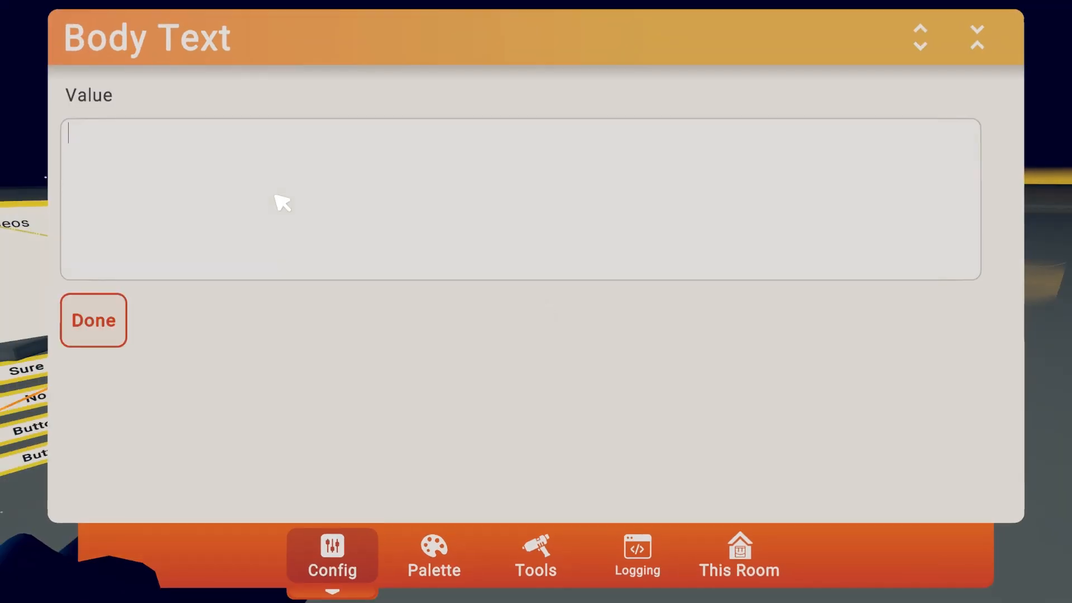
{"action": "type", "text": "Than"}
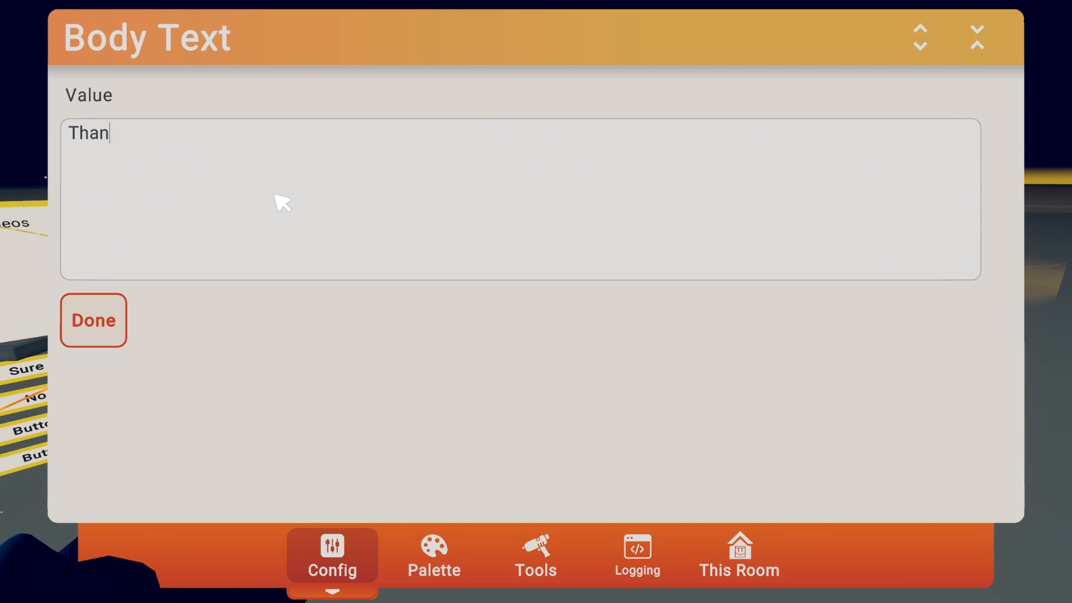
{"action": "type", "text": "ks For Subscrib"}
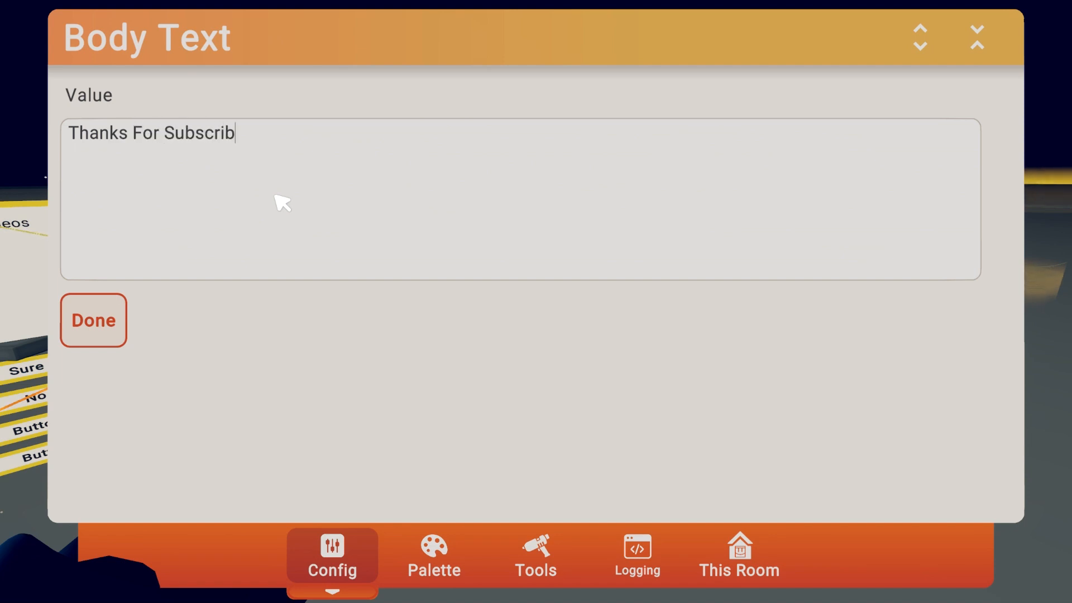
{"action": "type", "text": "e You"}
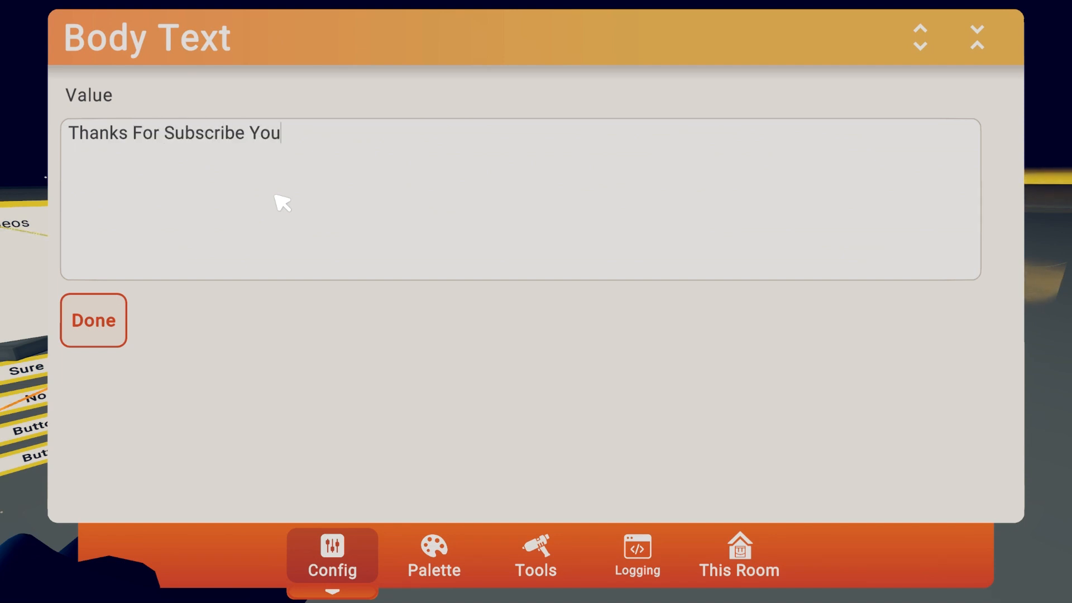
{"action": "type", "text": "win a cook"}
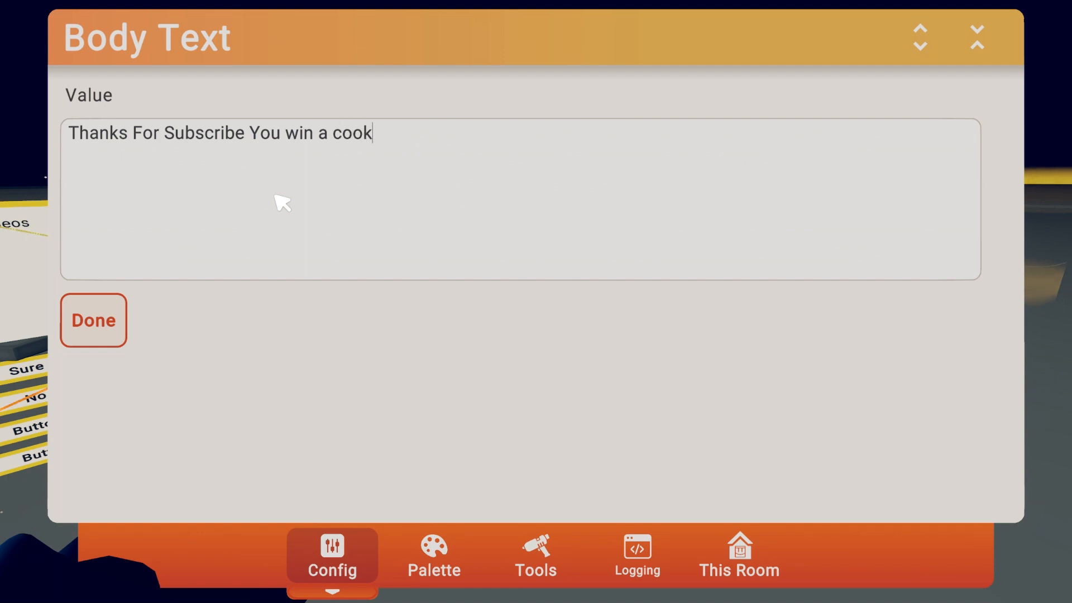
{"action": "left_click", "coordinate": [92, 320]}
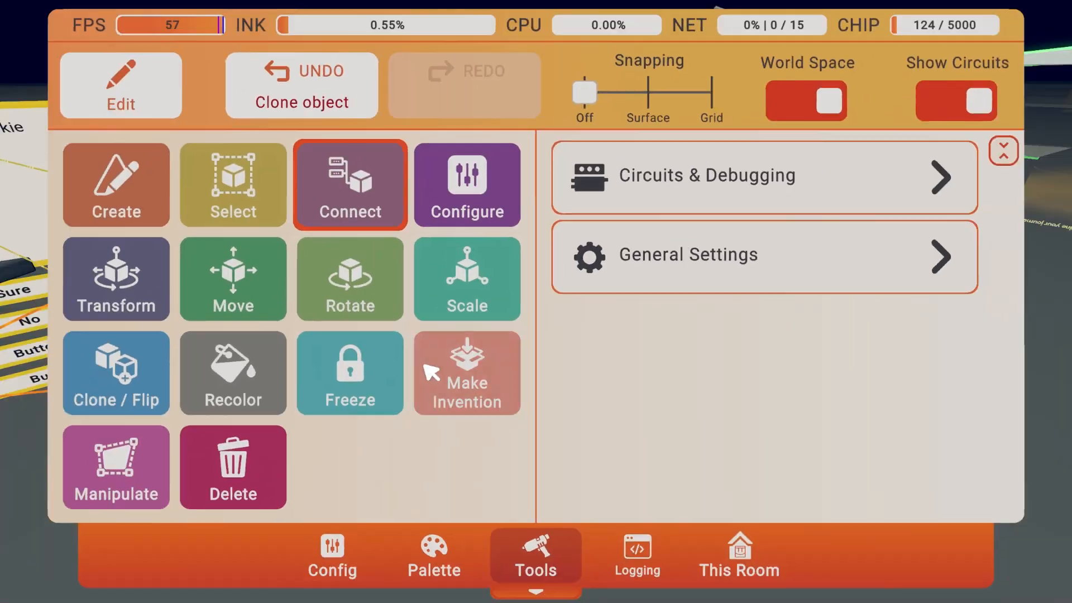
Set the cloned chip's body text to 'Why did you say no :('
{"action": "left_click", "coordinate": [1004, 151]}
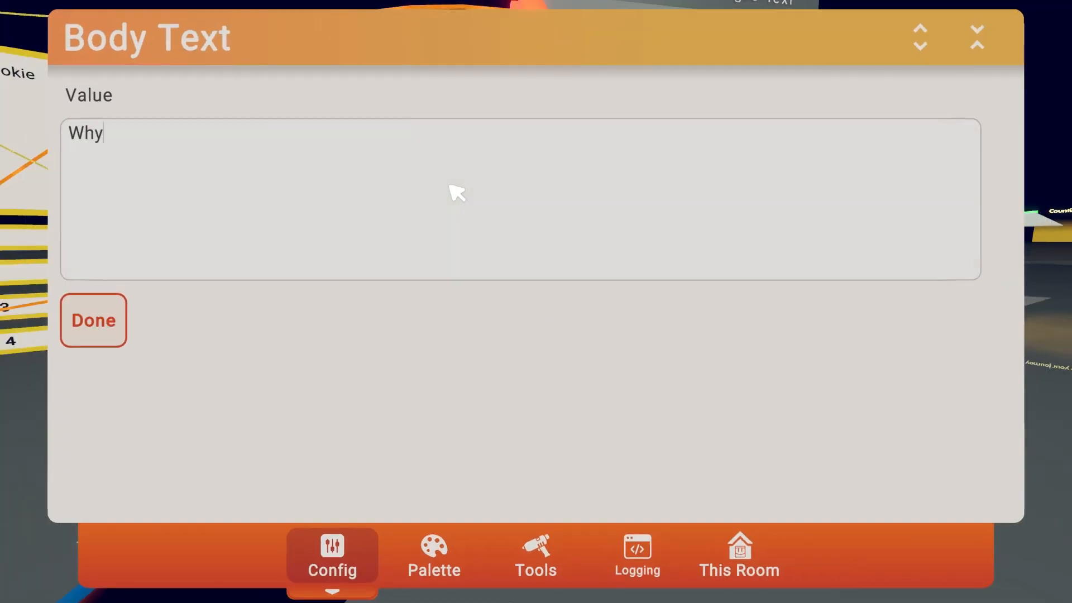
{"action": "type", "text": "did you"}
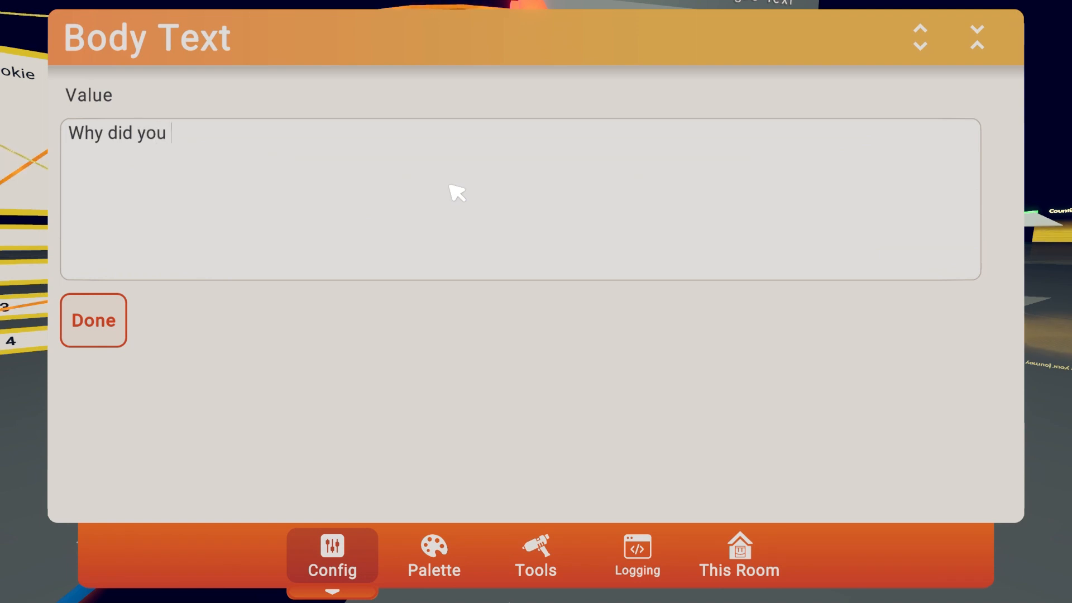
{"action": "type", "text": "s"}
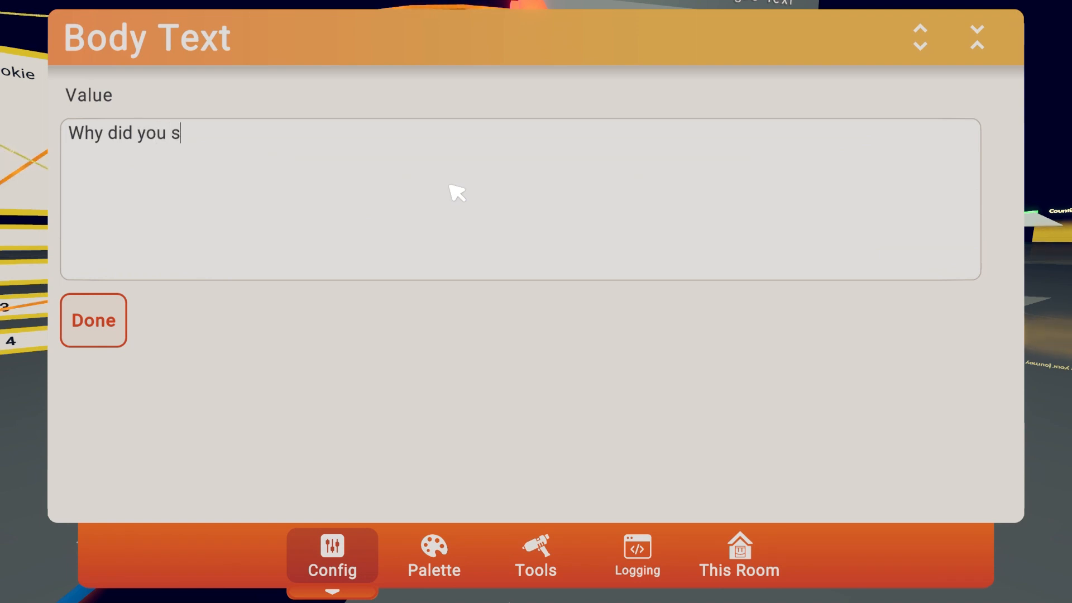
{"action": "type", "text": "ay no :("}
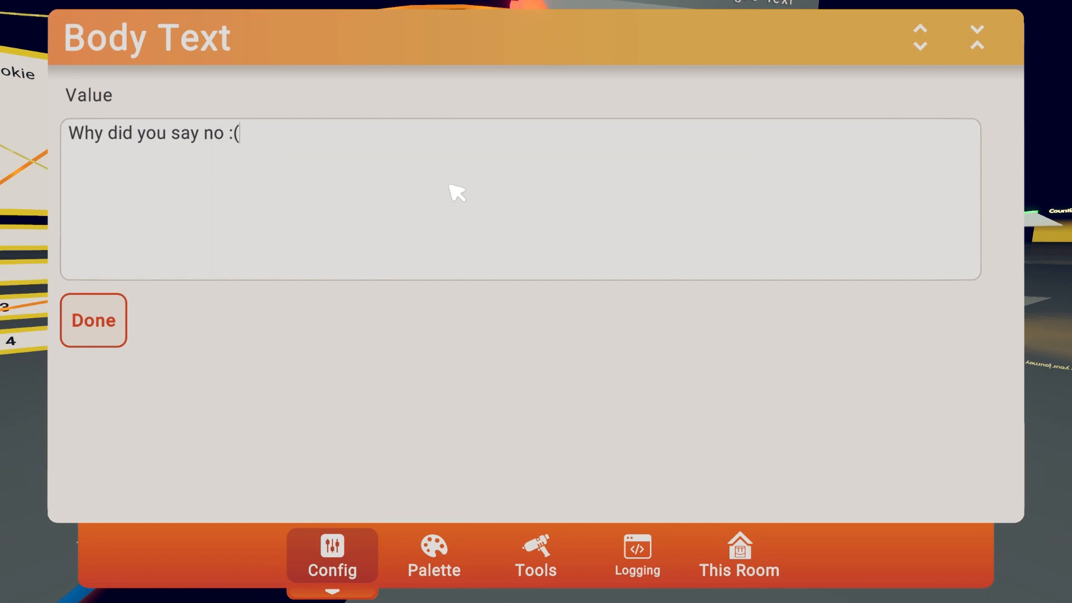
{"action": "left_click", "coordinate": [92, 321]}
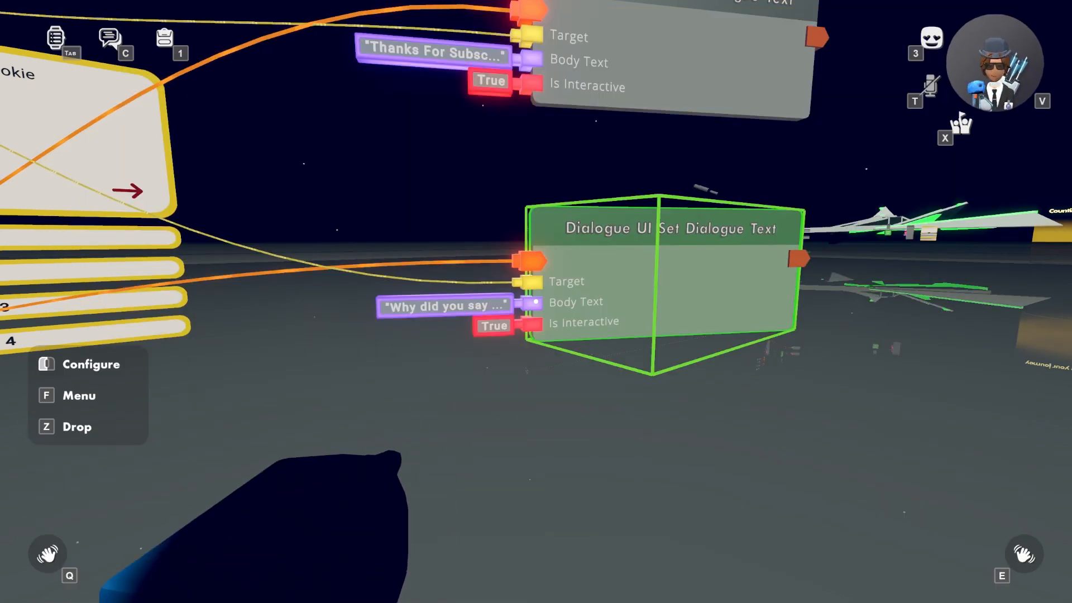